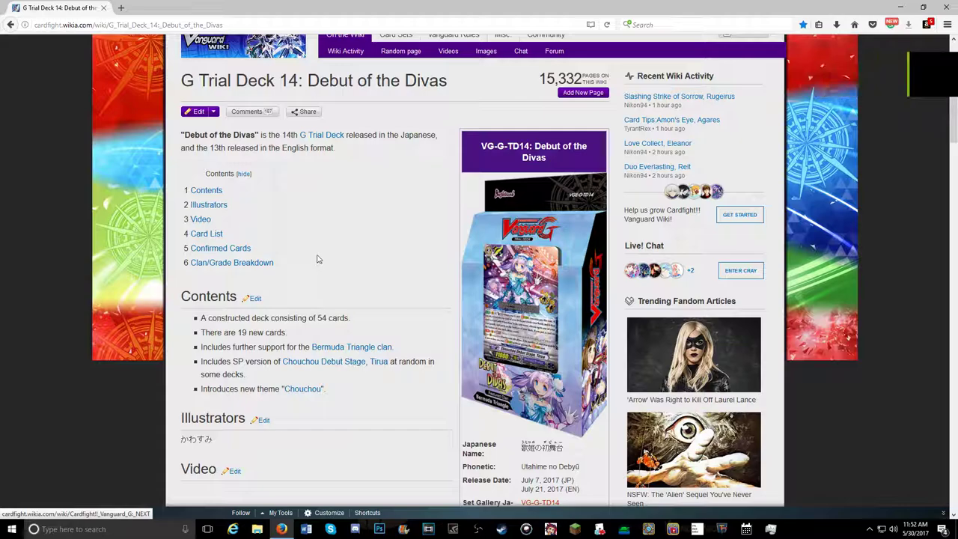
mouse_move(327, 217)
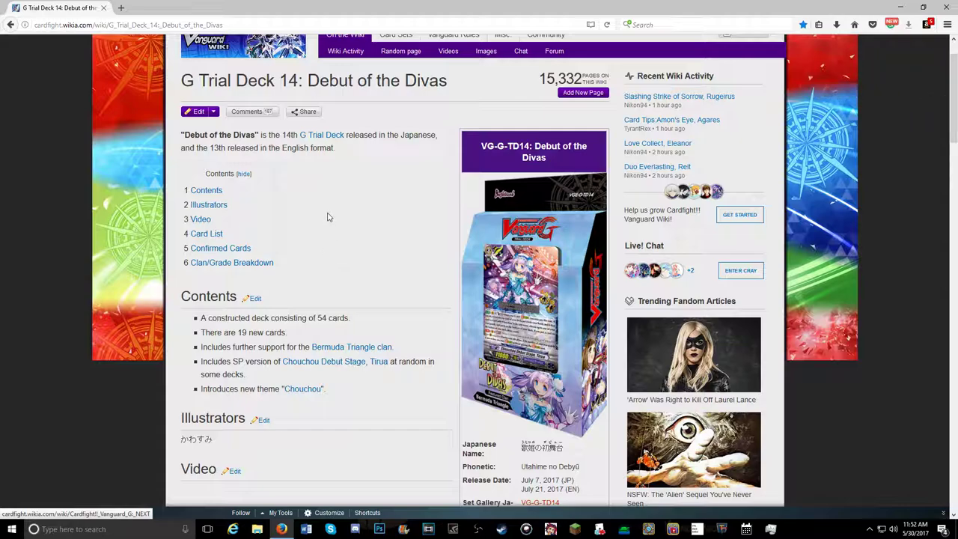
mouse_move(343, 347)
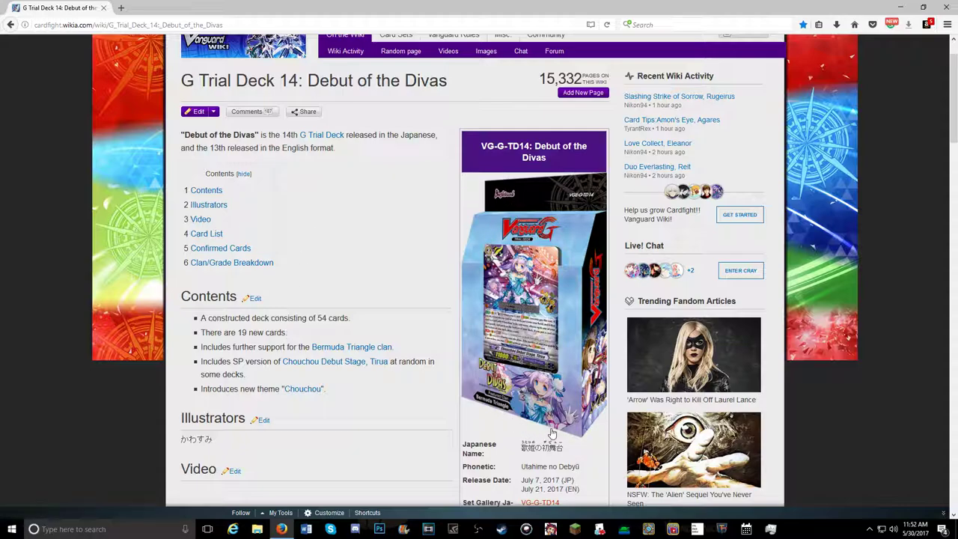
mouse_move(357, 210)
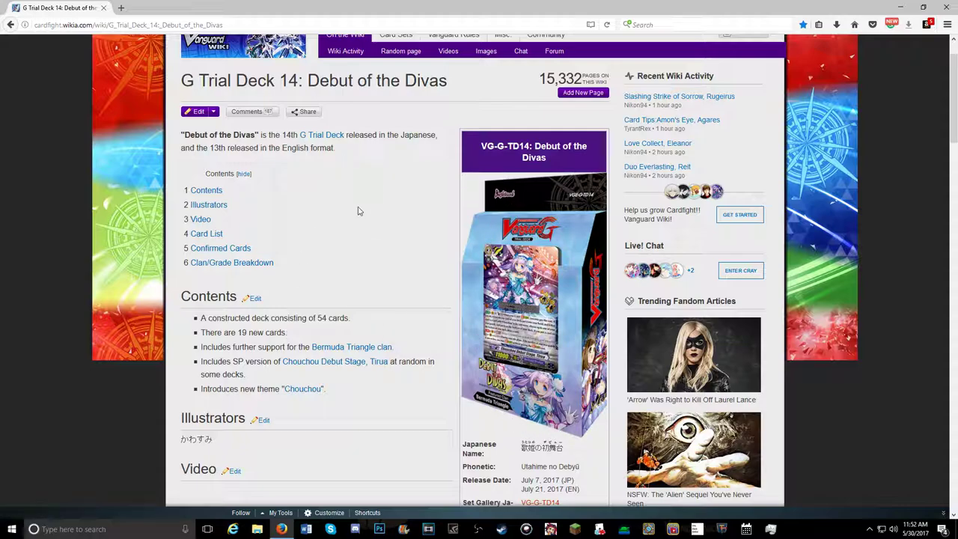
Scroll the Debut of the Divas page down to the 19-card G-TD14 Card List table.
scroll("down", 3)
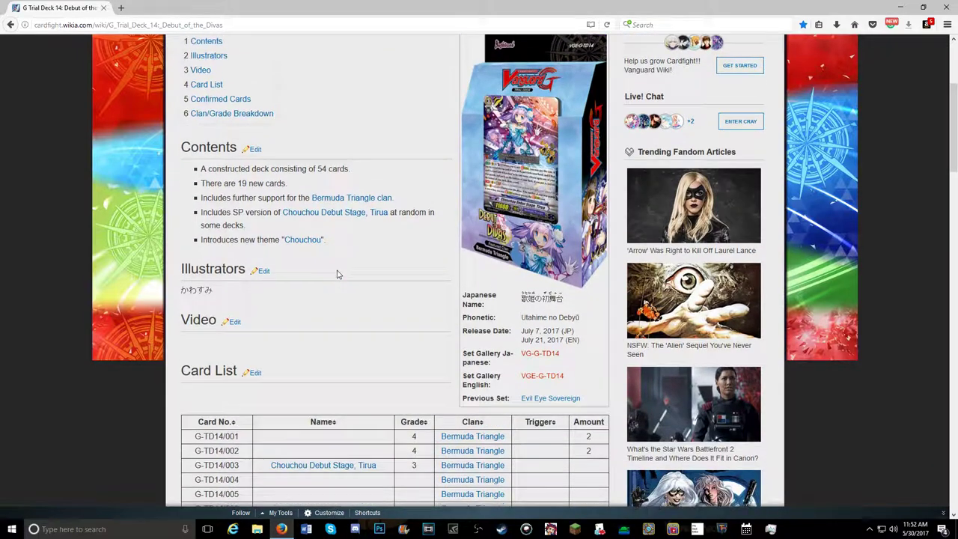
scroll("down", 3)
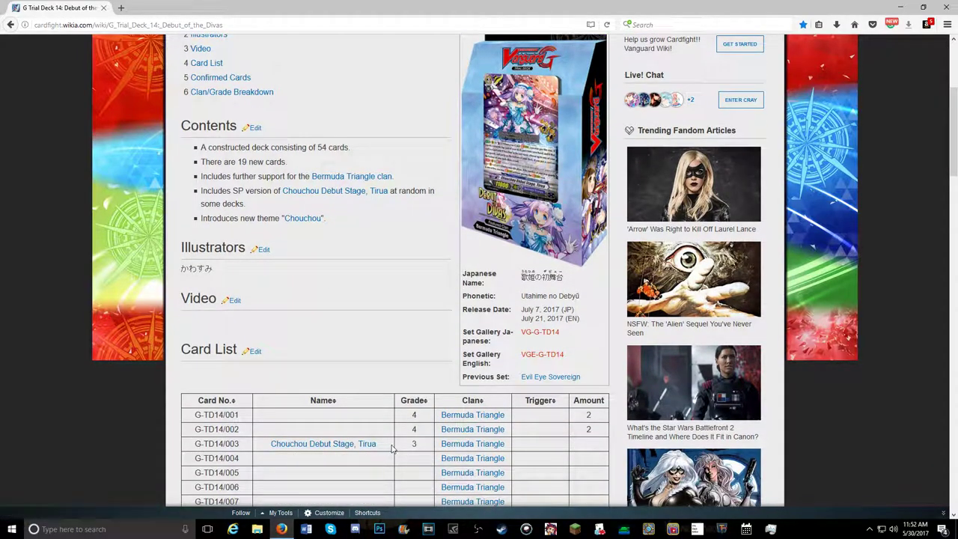
mouse_move(374, 323)
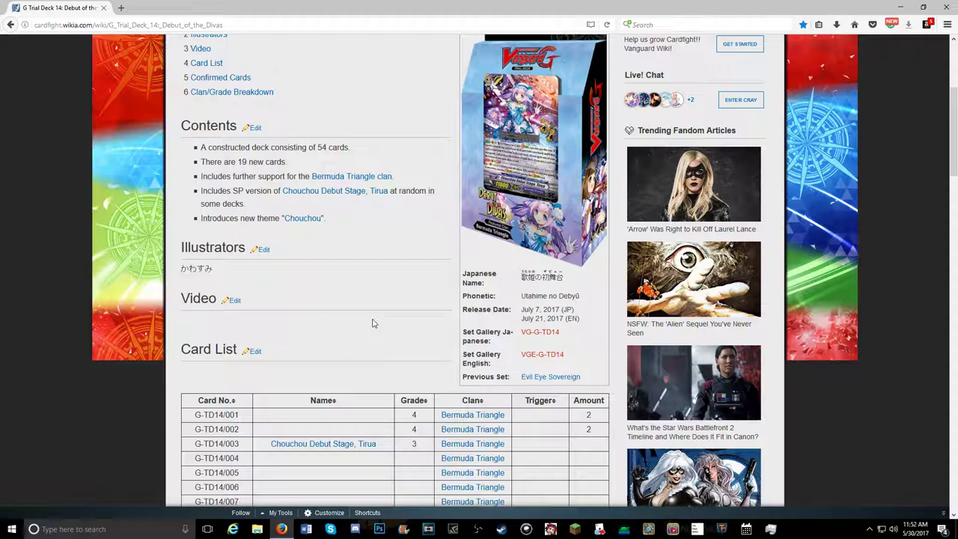
scroll("down", 3)
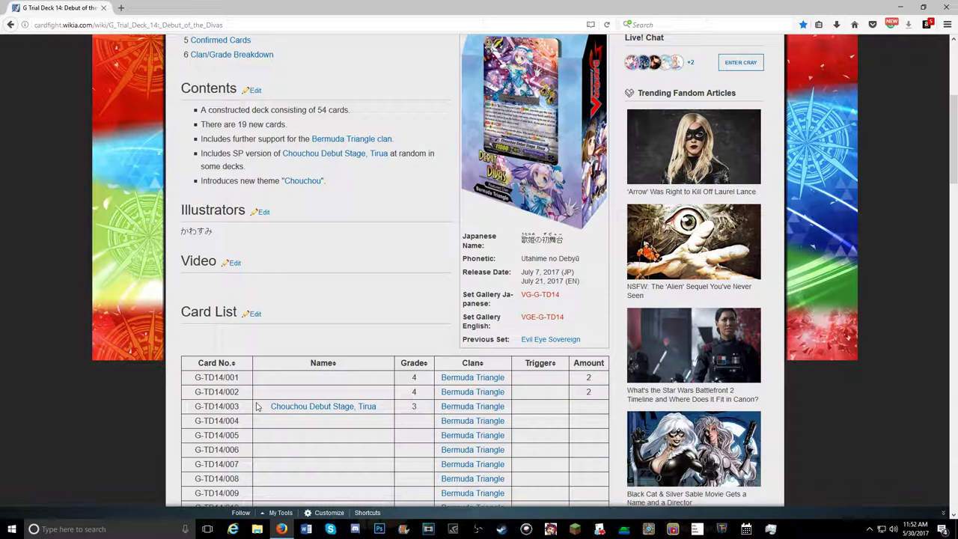
scroll("down", 3)
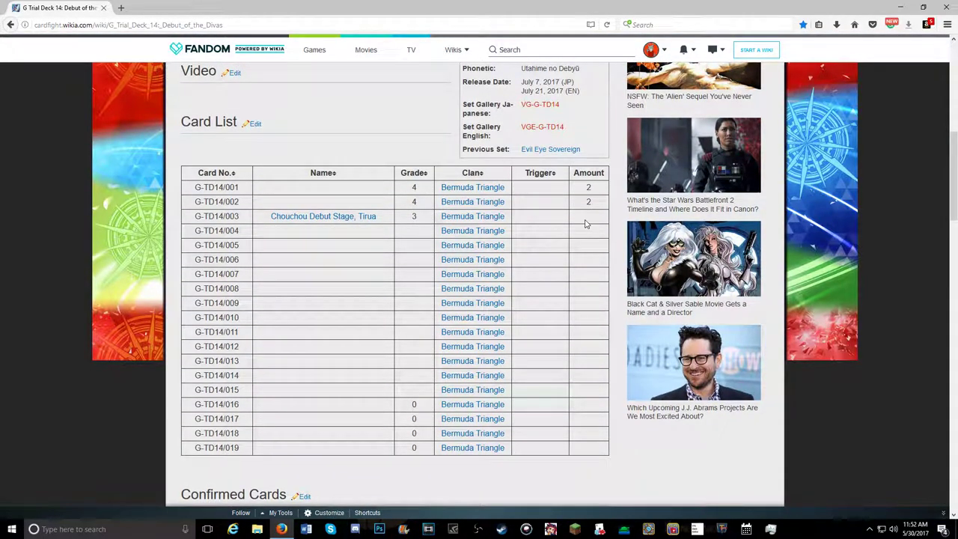
scroll("down", 3)
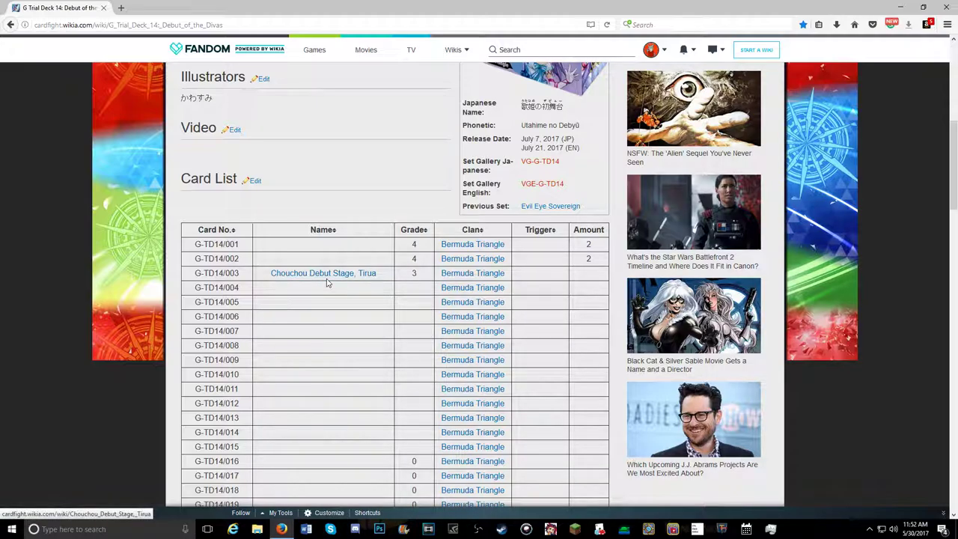
mouse_move(372, 278)
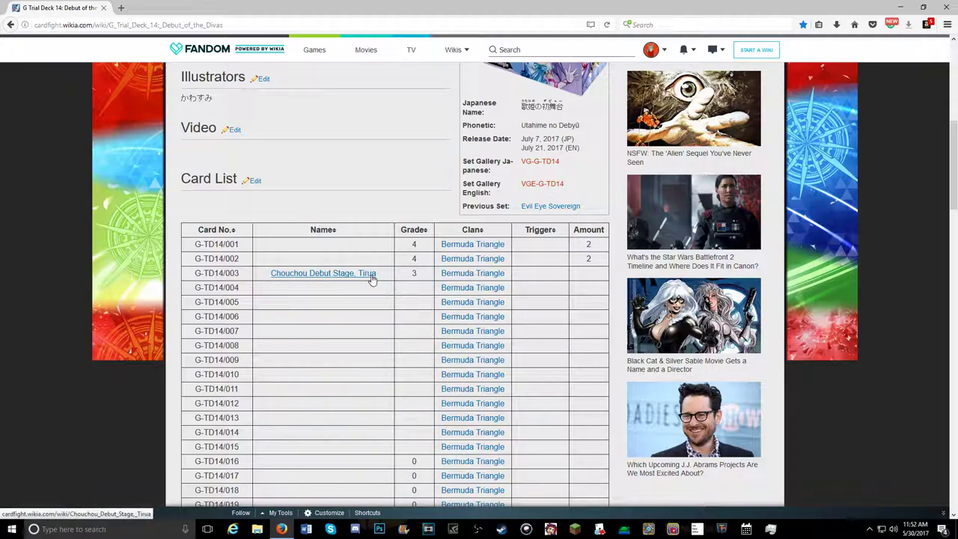
Open the Chouchou Debut Stage, Tirua card page in a new tab and scroll toward its effects.
left_click(323, 272)
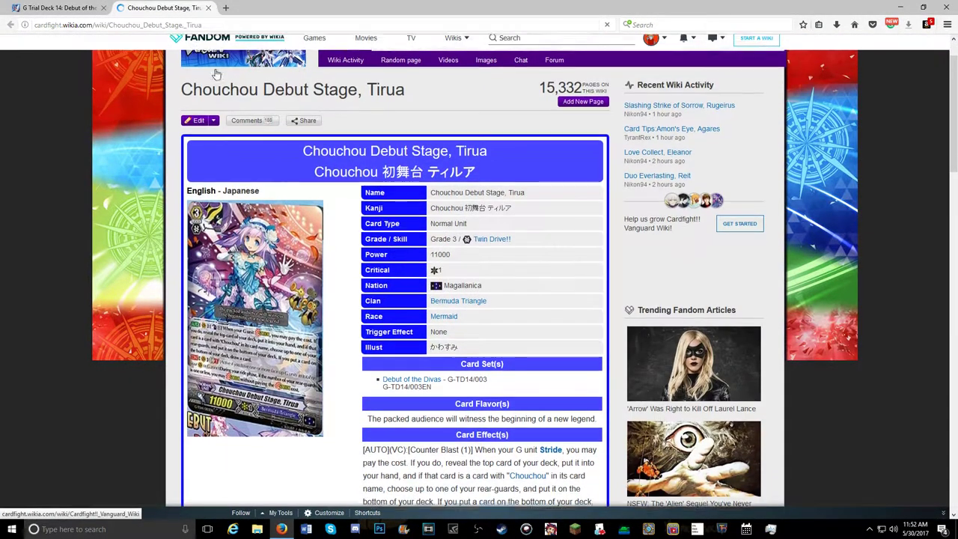
scroll("down", 3)
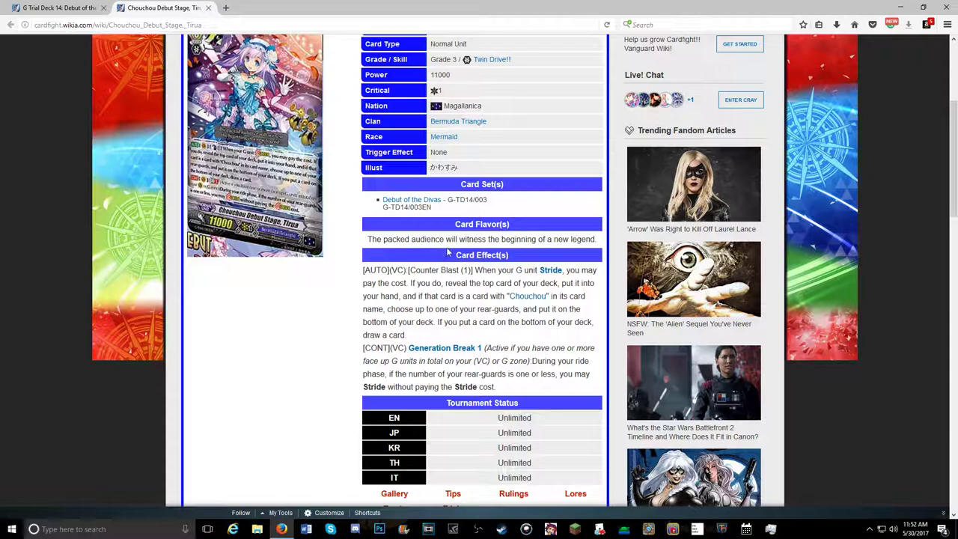
mouse_move(597, 252)
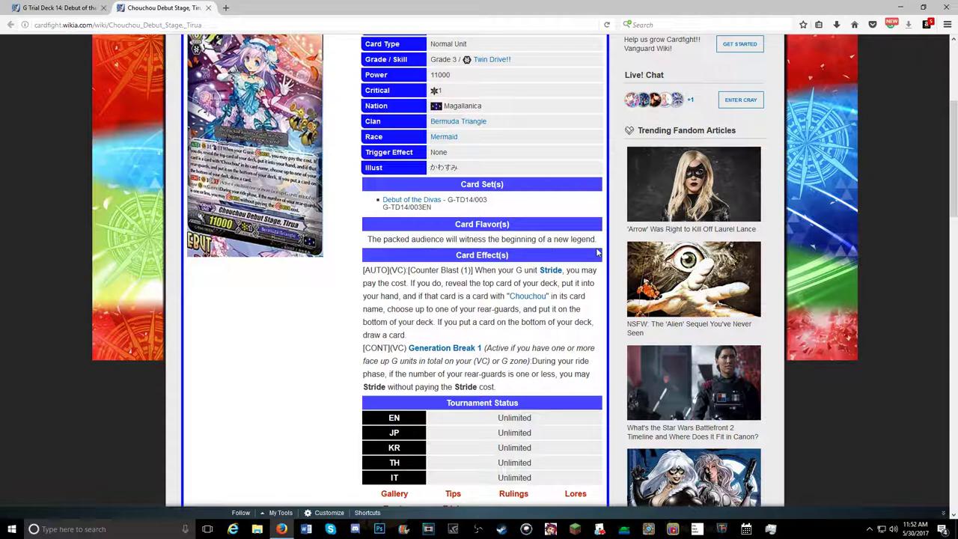
mouse_move(432, 280)
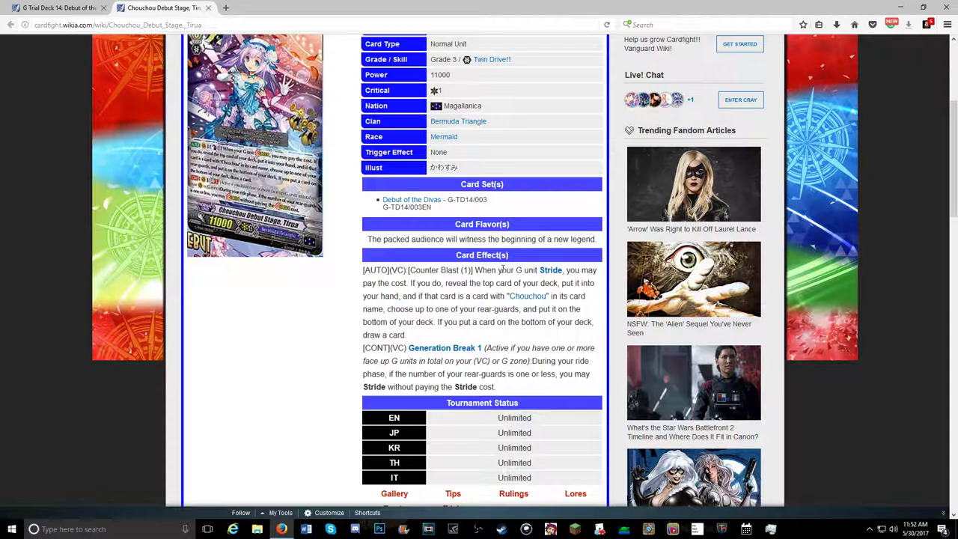
mouse_move(576, 277)
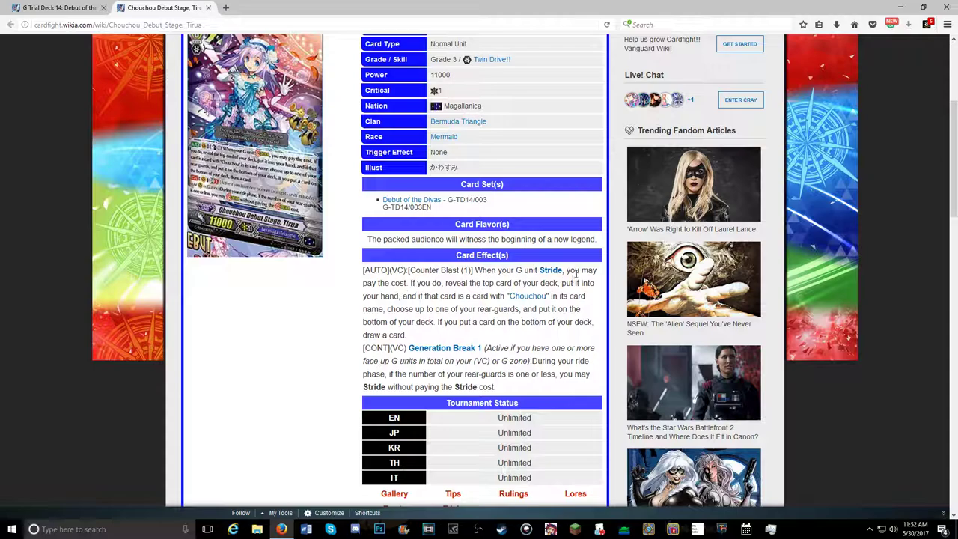
mouse_move(475, 296)
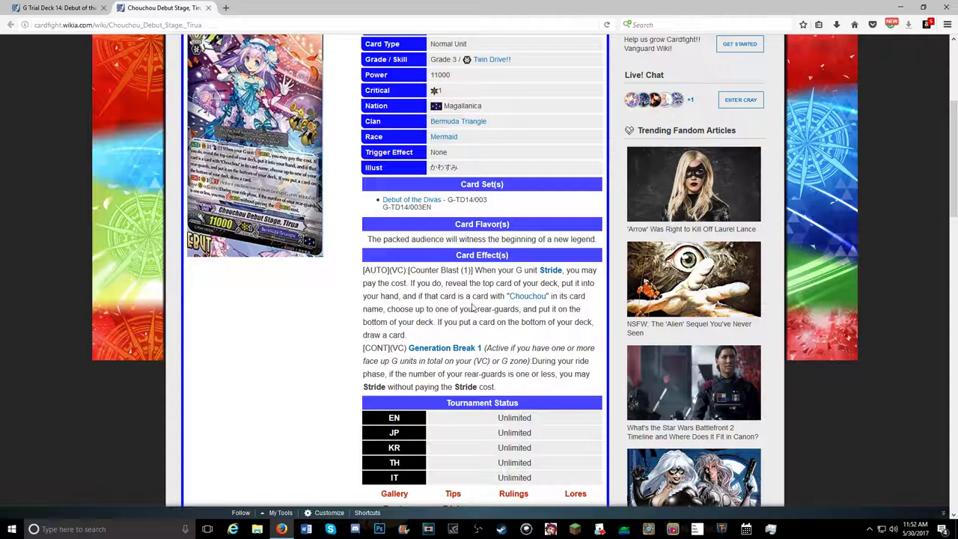
mouse_move(409, 307)
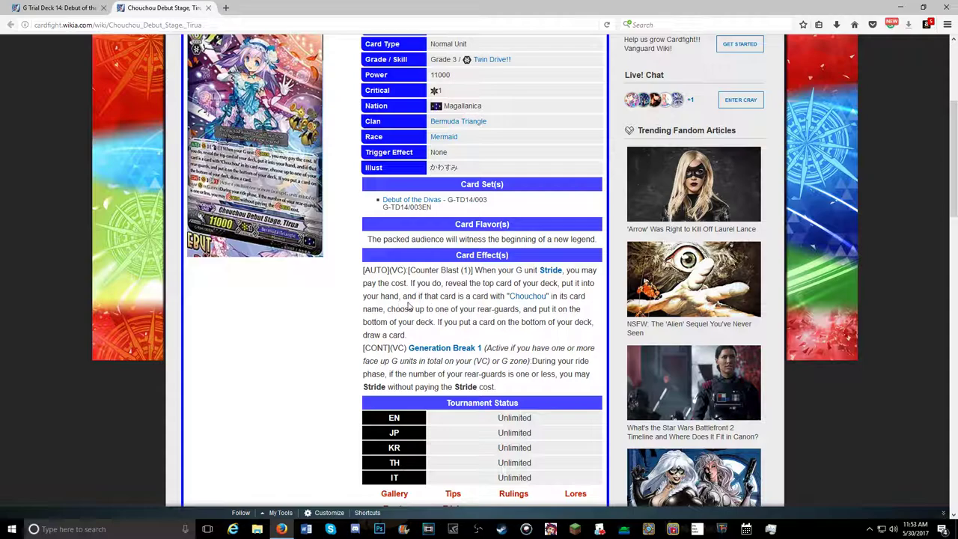
mouse_move(445, 309)
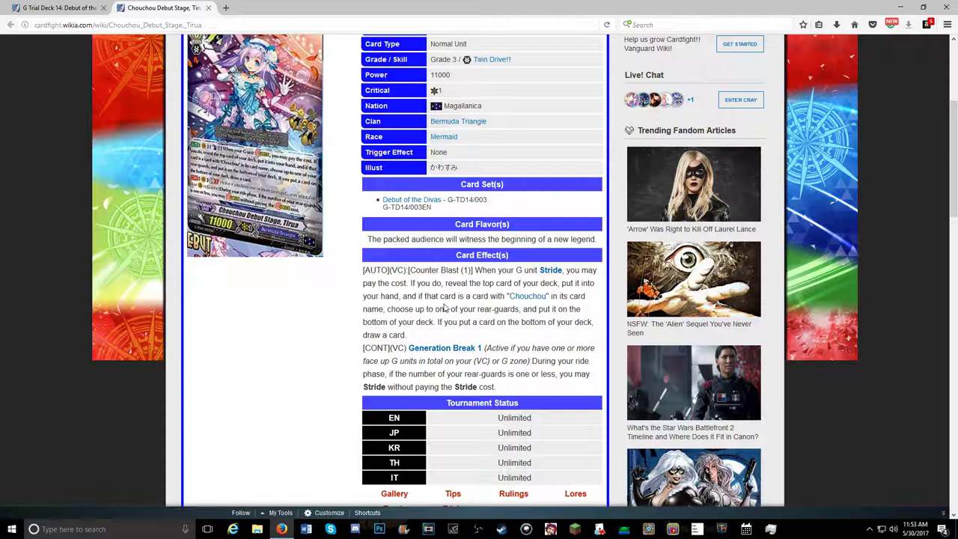
mouse_move(495, 307)
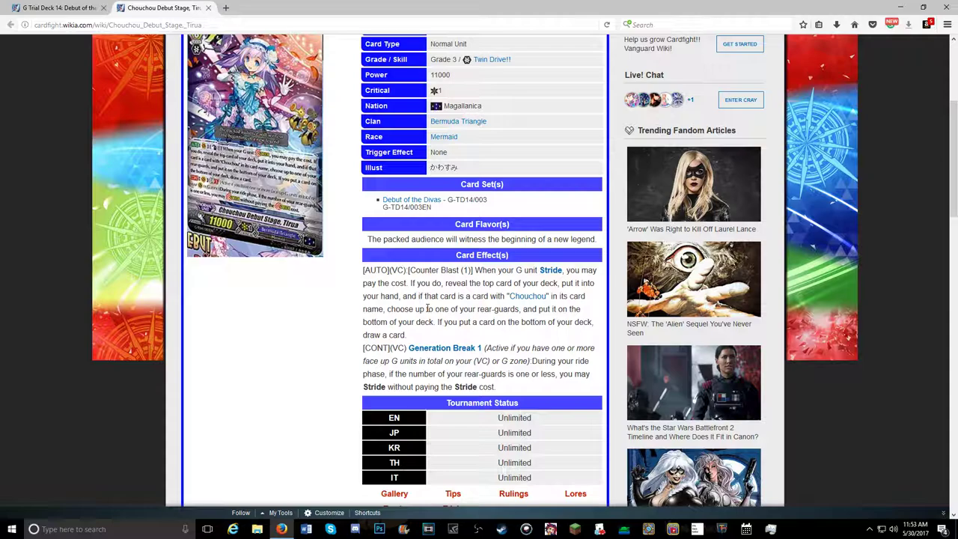
mouse_move(435, 308)
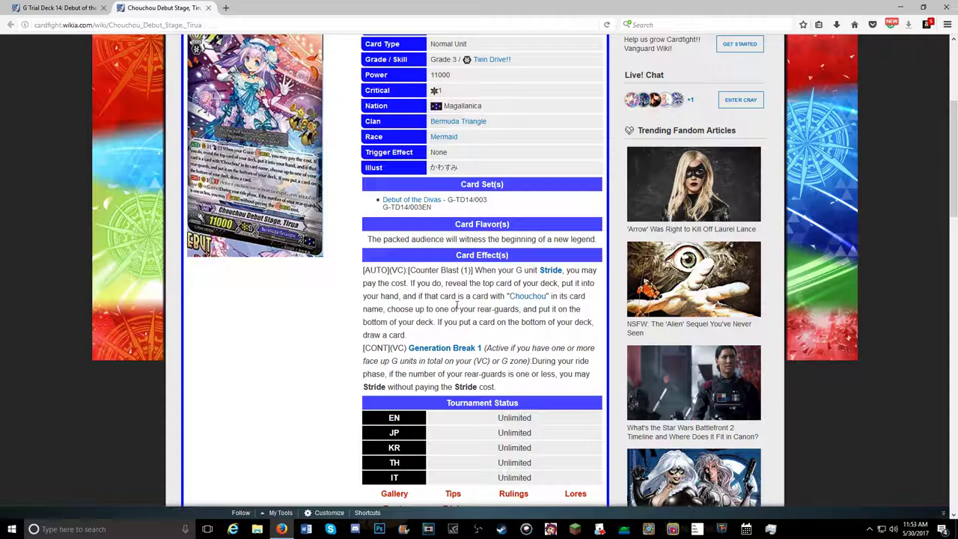
mouse_move(527, 296)
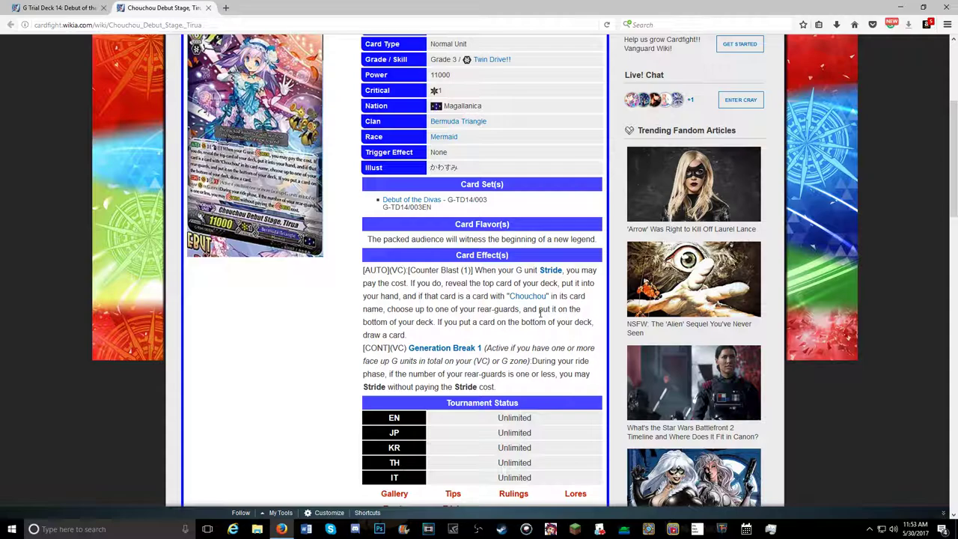
mouse_move(538, 310)
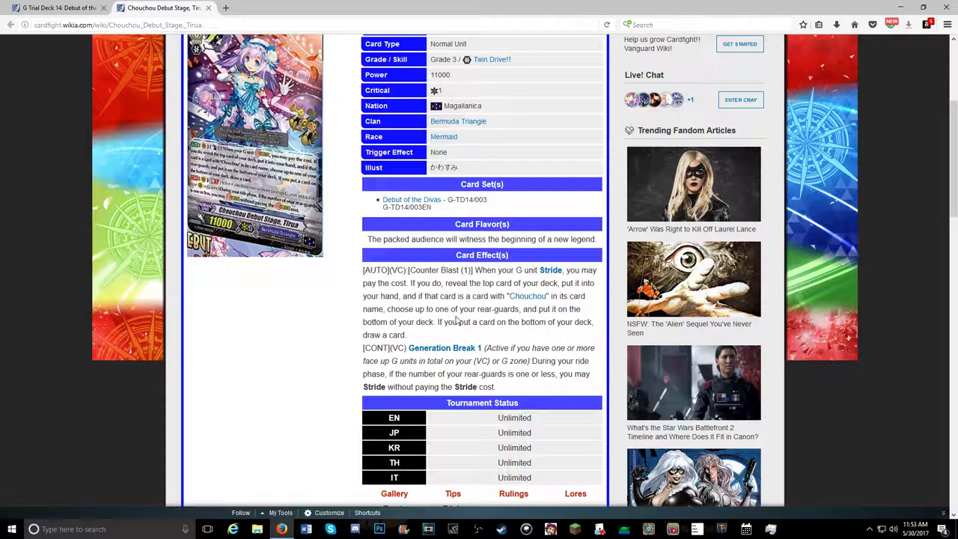
mouse_move(394, 330)
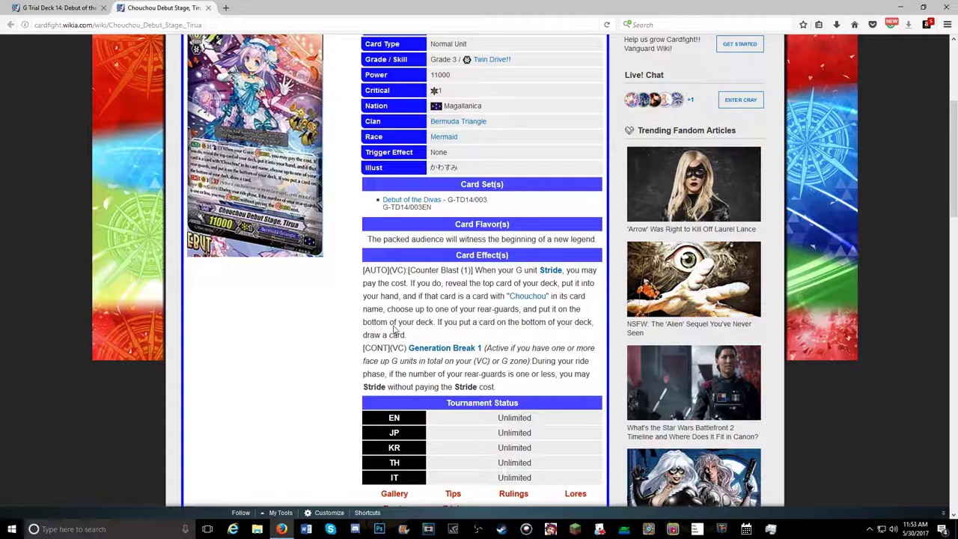
mouse_move(534, 334)
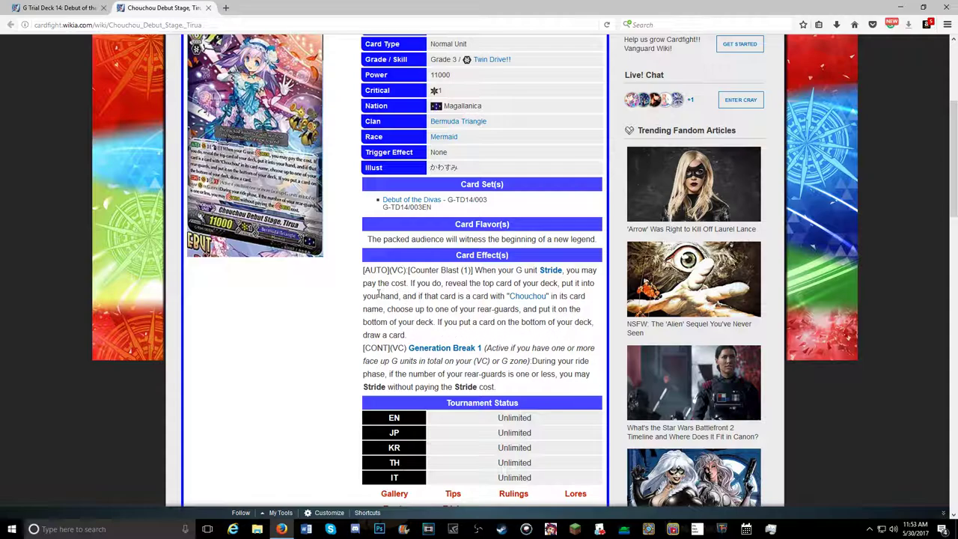
mouse_move(432, 335)
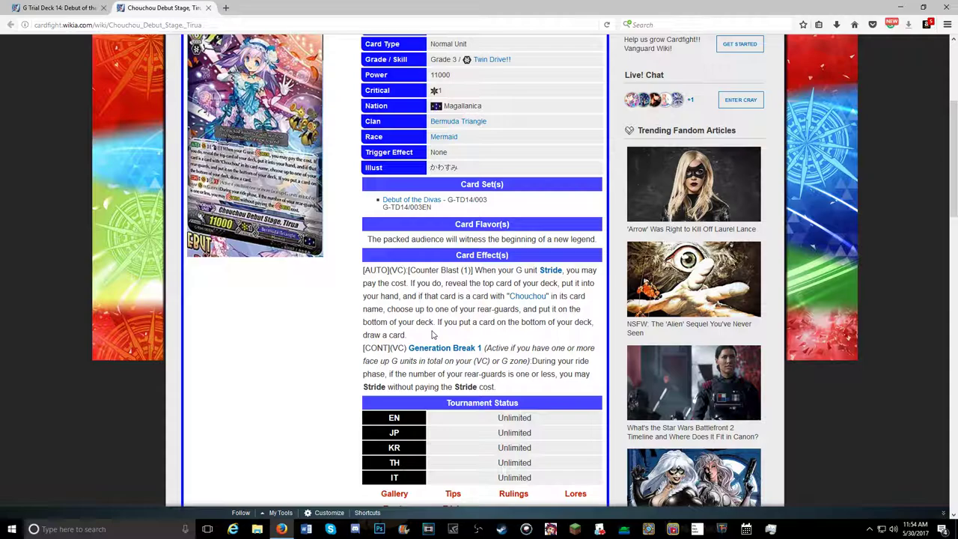
mouse_move(461, 358)
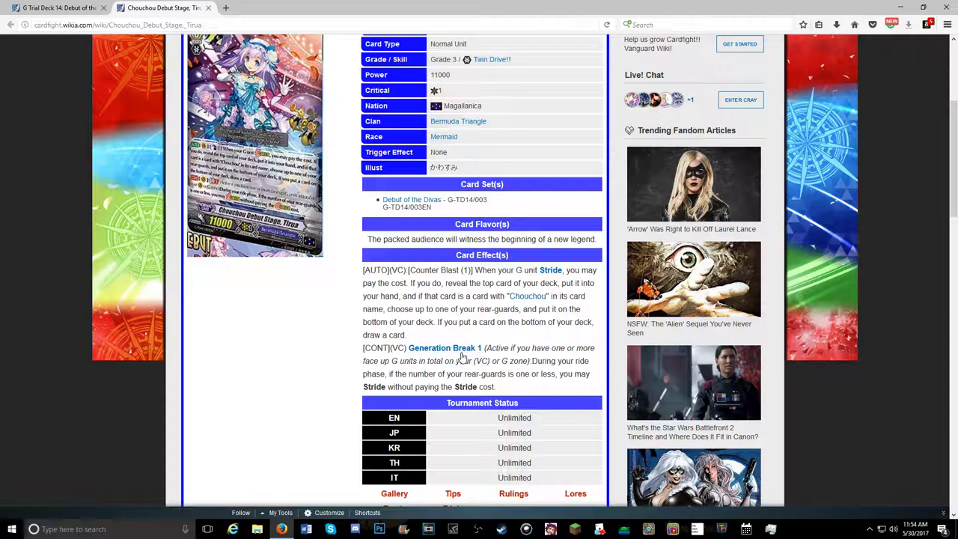
mouse_move(354, 390)
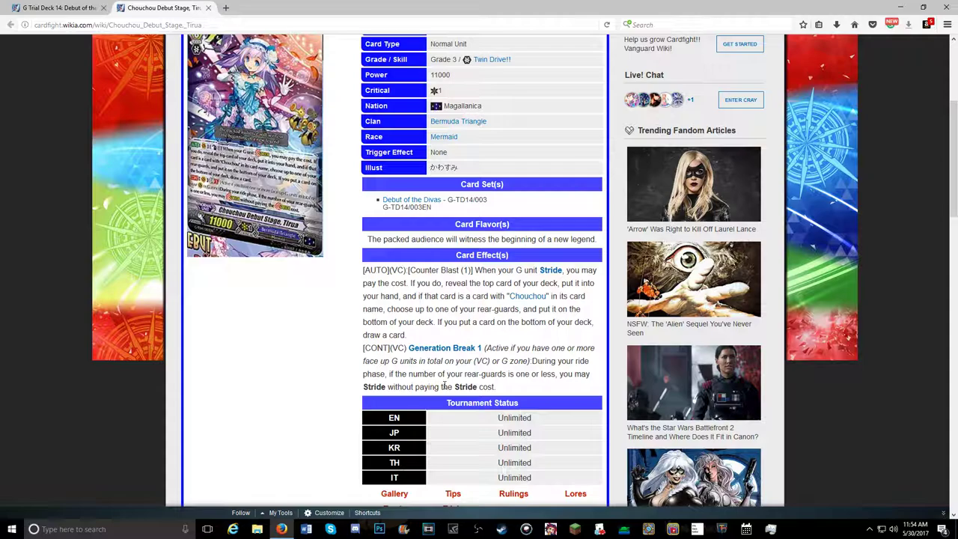
mouse_move(557, 391)
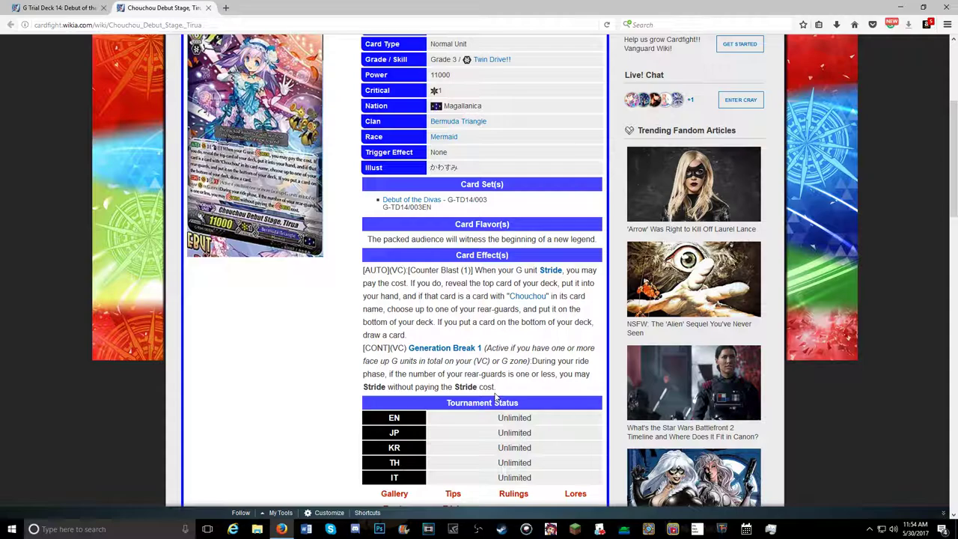
mouse_move(490, 388)
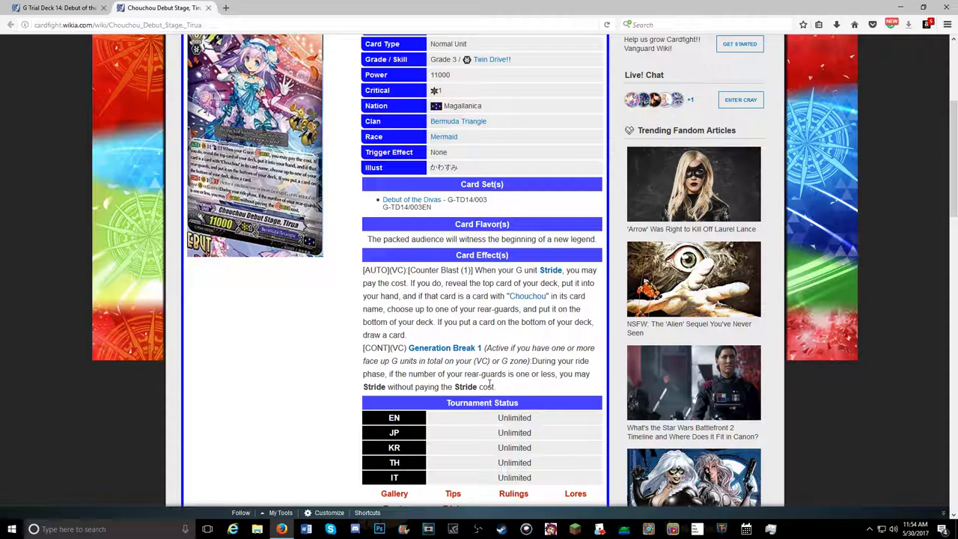
mouse_move(422, 361)
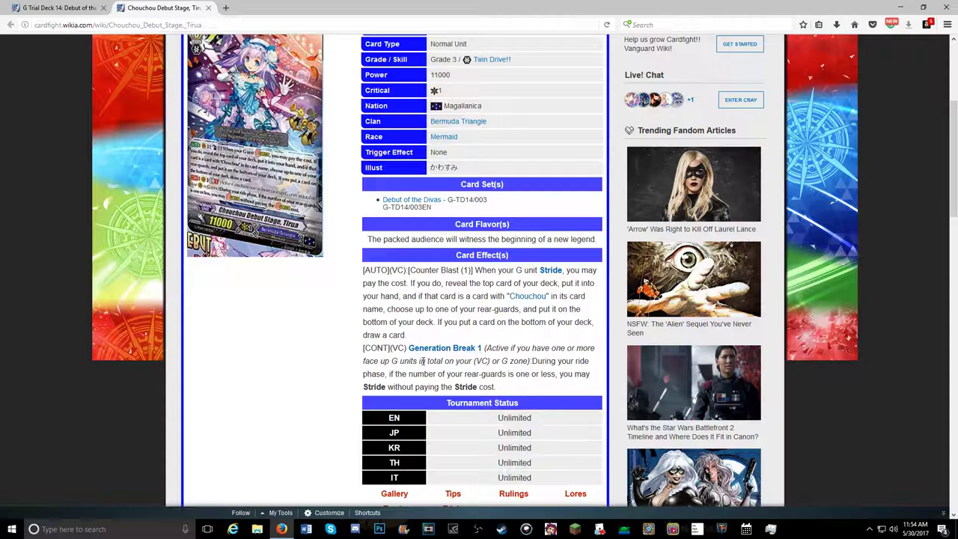
Scroll past Tirua's AUTO and CONT abilities to the page's closing links and categories.
scroll("down", 3)
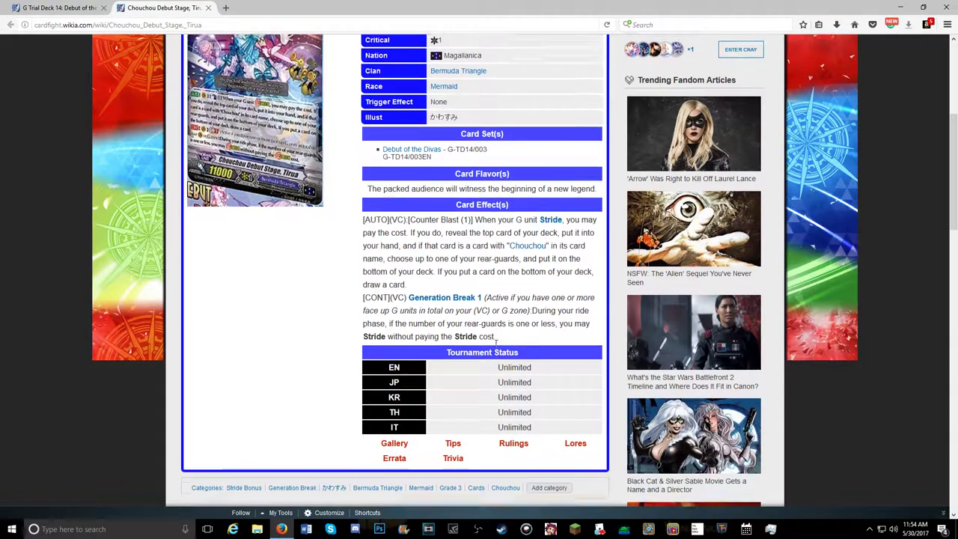
Scroll past the Tournament Status table to the categories bar and 188-comment section.
scroll("up", 3)
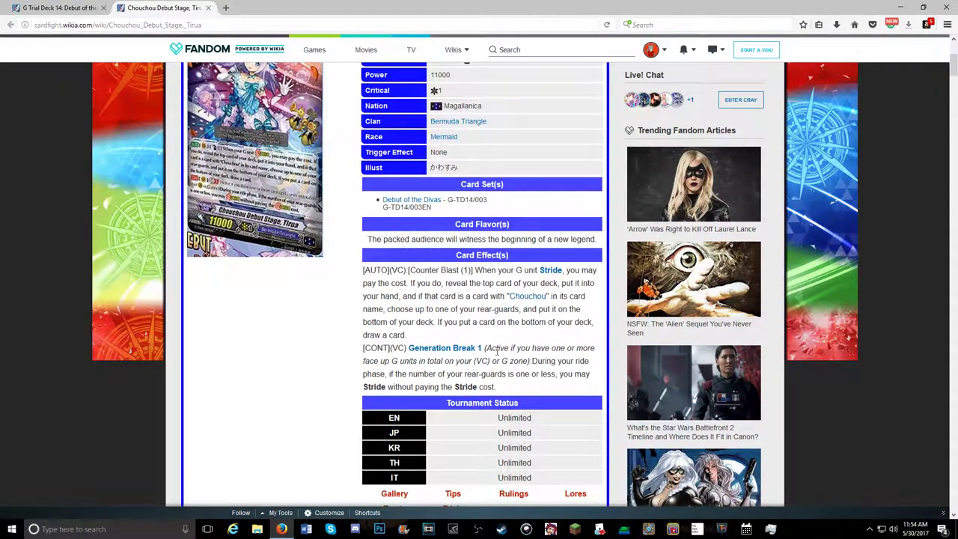
scroll("down", 3)
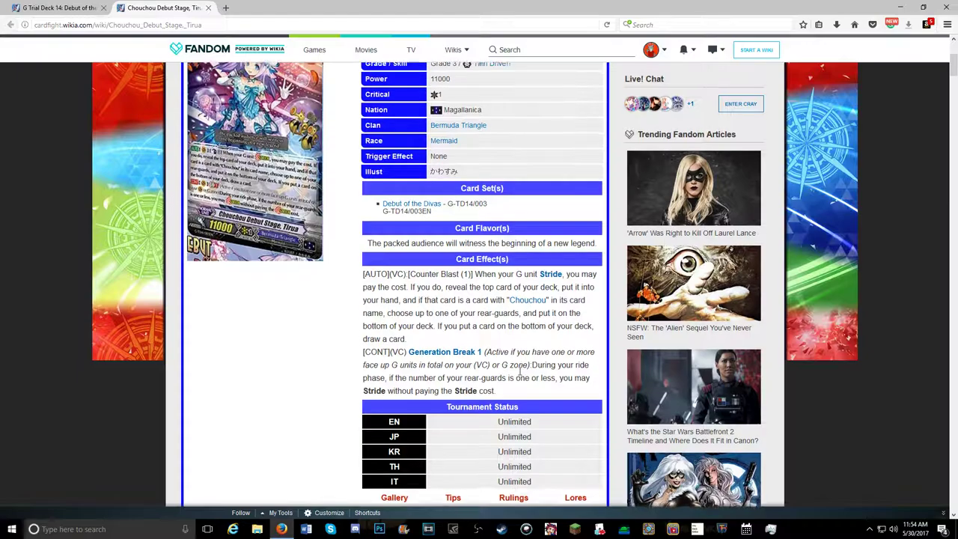
scroll("down", 3)
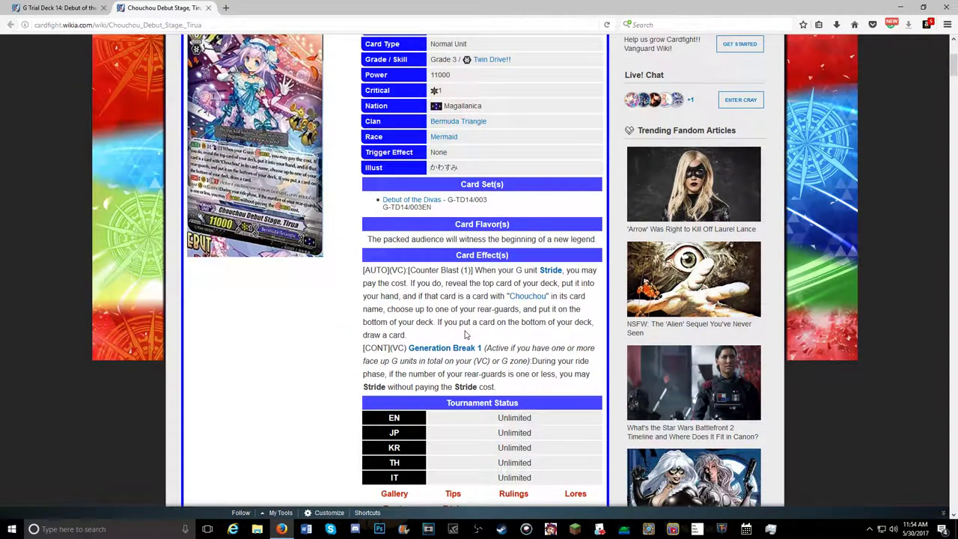
mouse_move(456, 324)
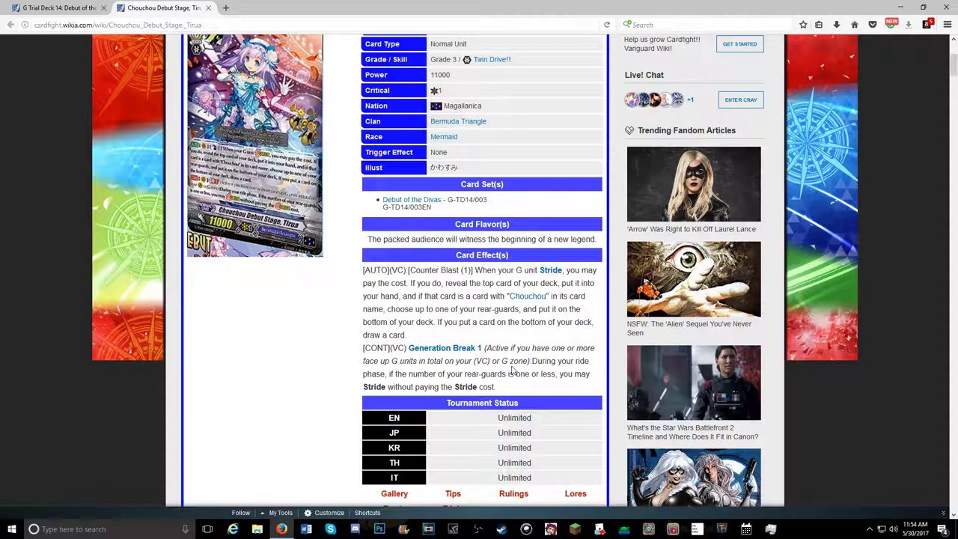
mouse_move(535, 397)
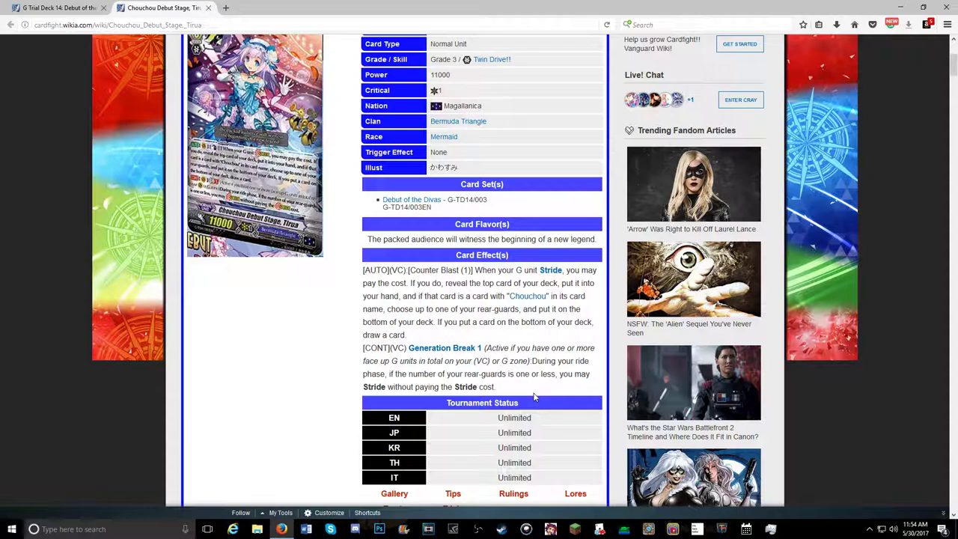
scroll("down", 3)
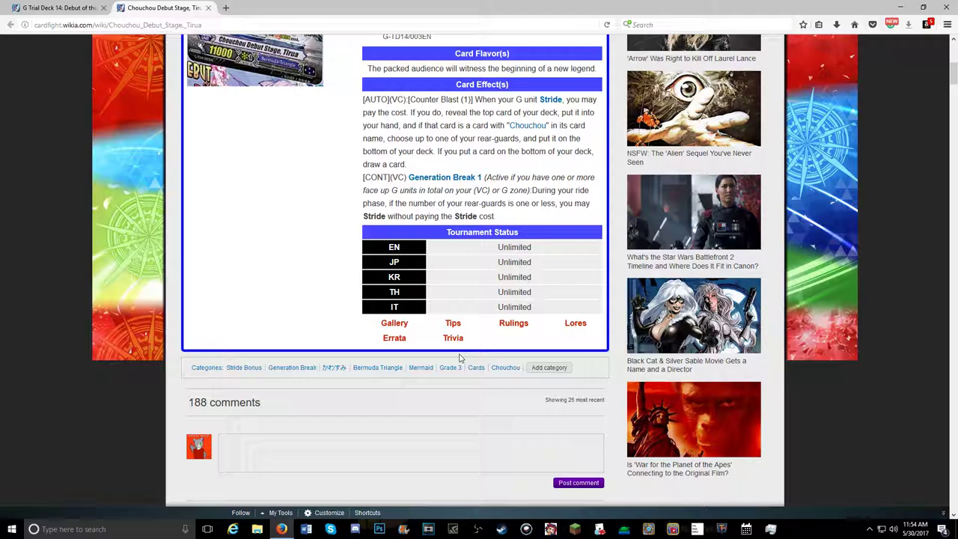
Scroll through the first page of reader comments on Tirua's card page.
scroll("down", 3)
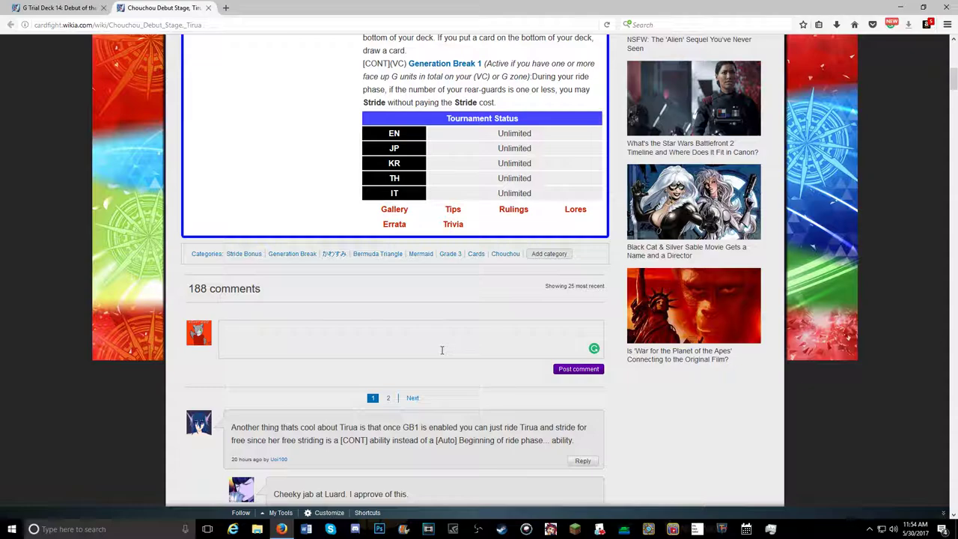
mouse_move(452, 347)
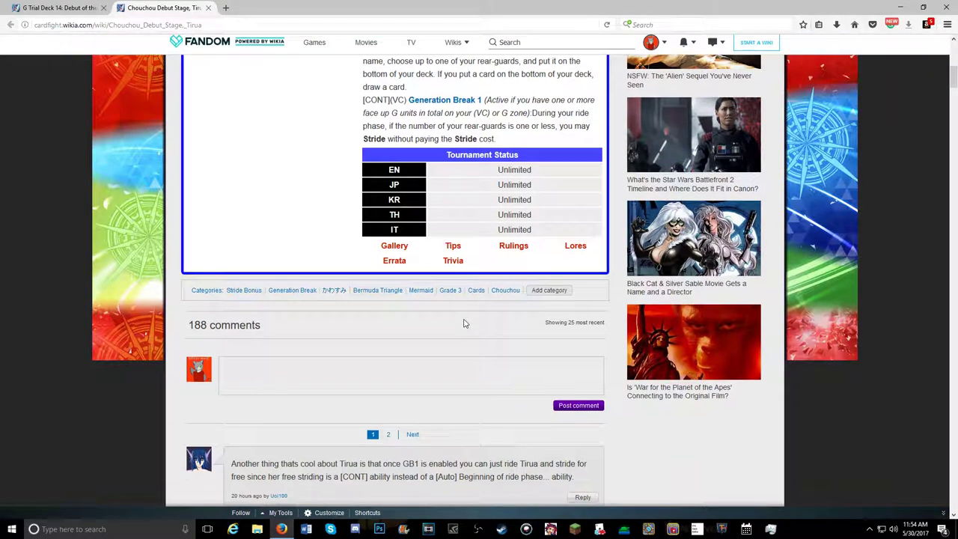
scroll("down", 3)
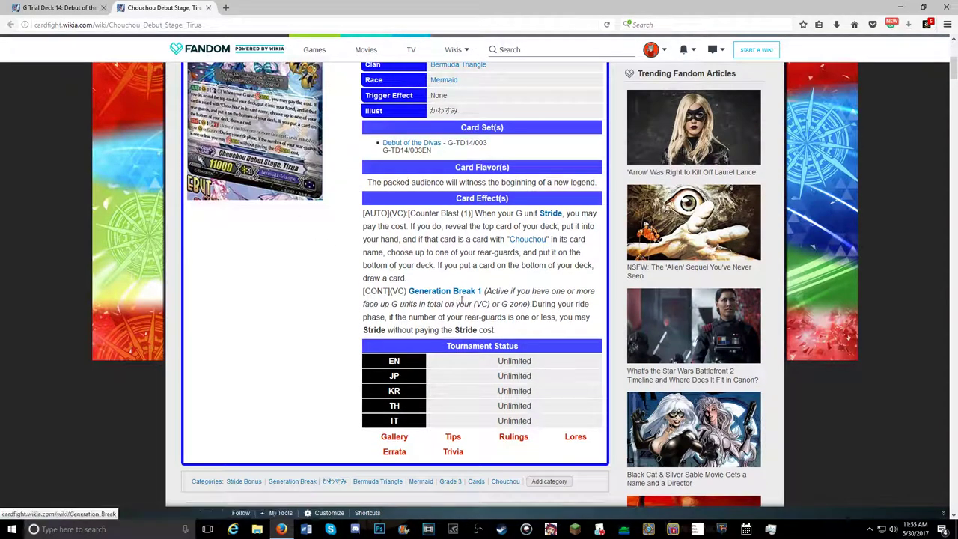
scroll("down", 3)
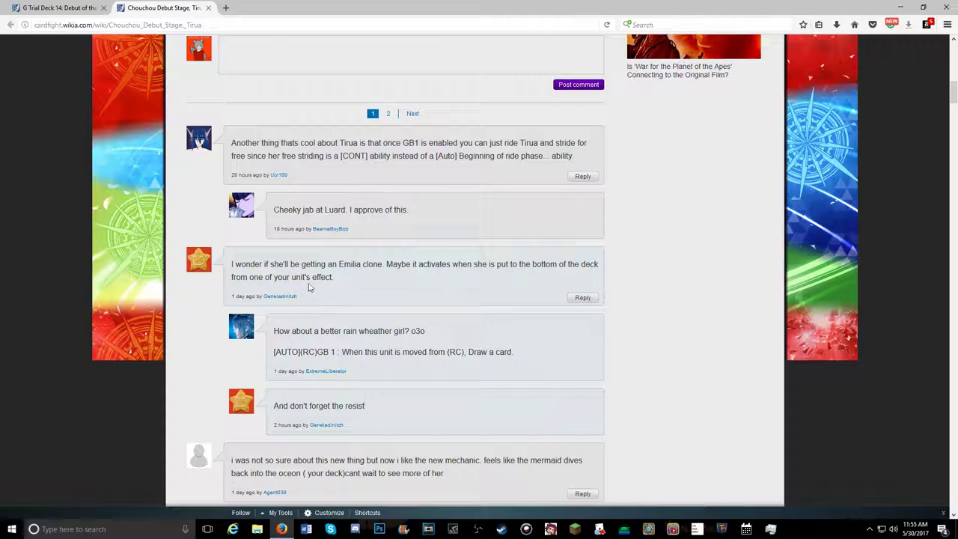
mouse_move(453, 293)
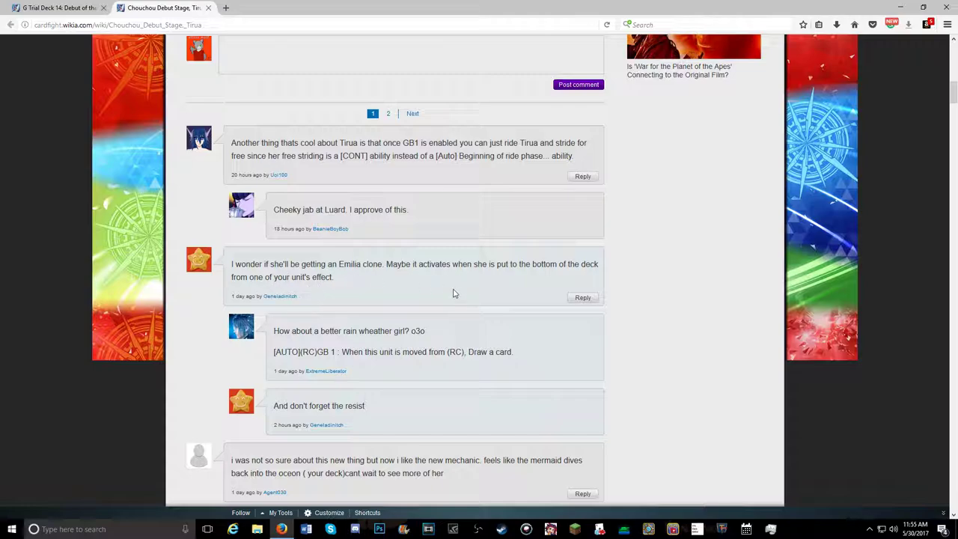
scroll("down", 3)
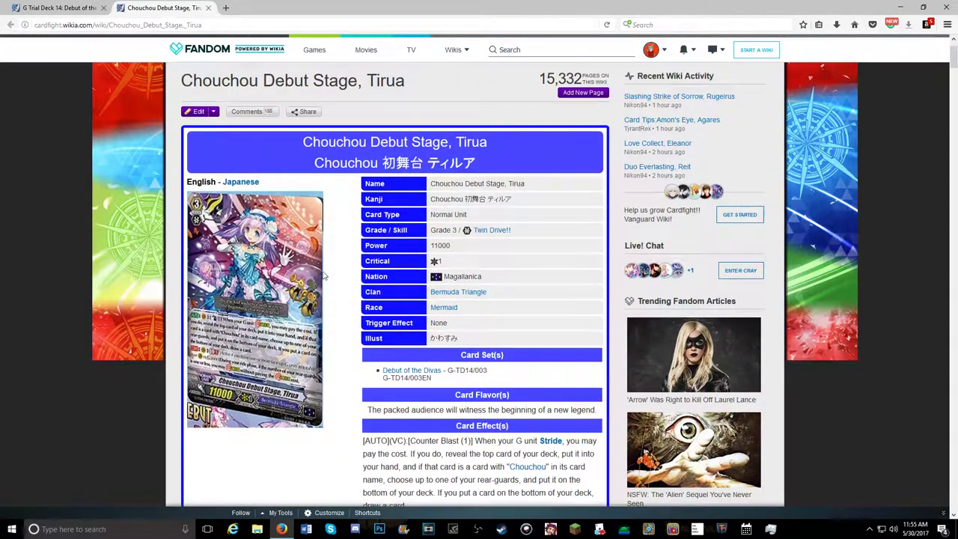
mouse_move(301, 212)
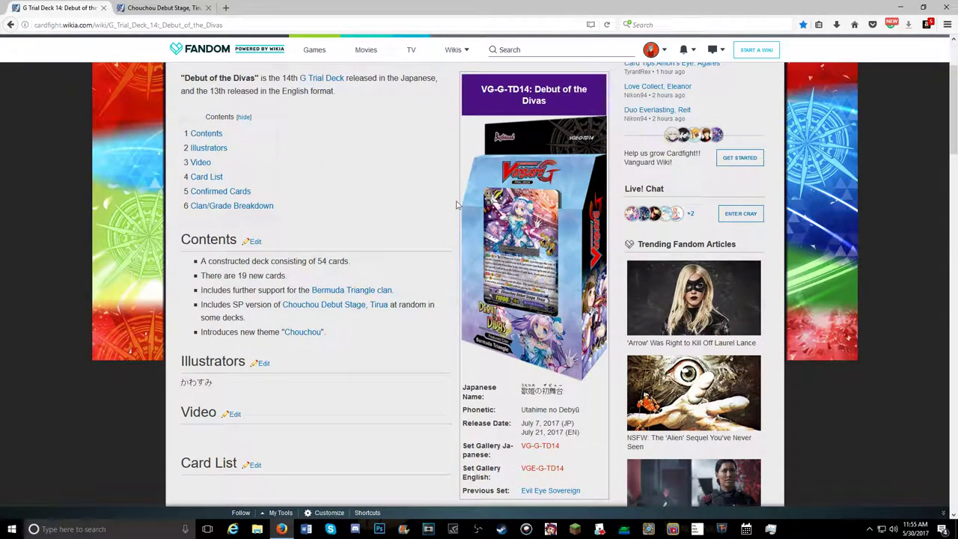
mouse_move(587, 387)
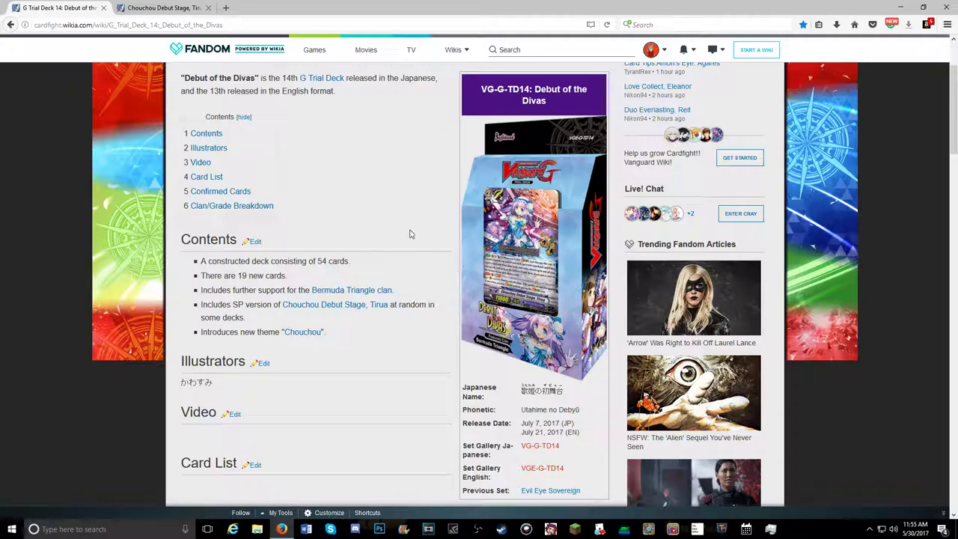
Scroll the G Trial Deck 14 page down to its Contents and Card List.
scroll("down", 3)
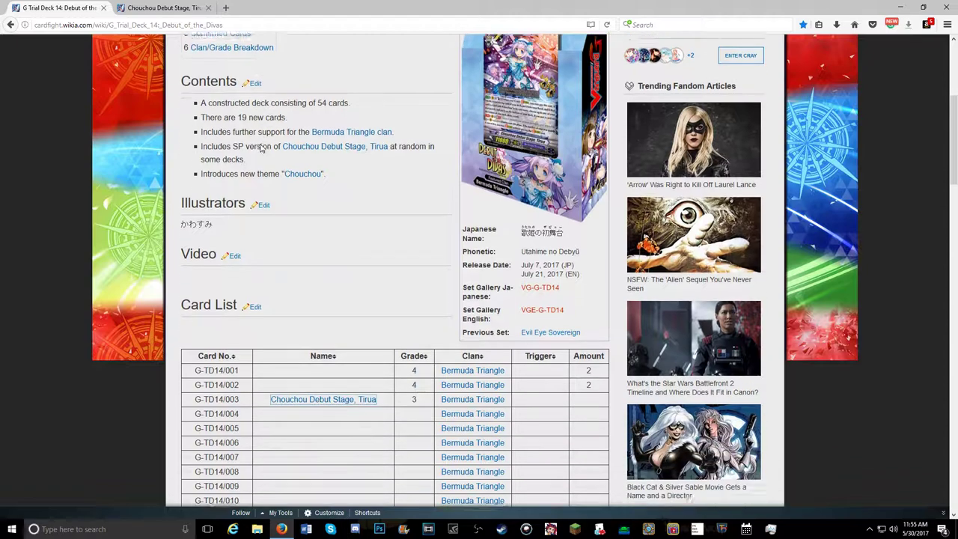
scroll("down", 3)
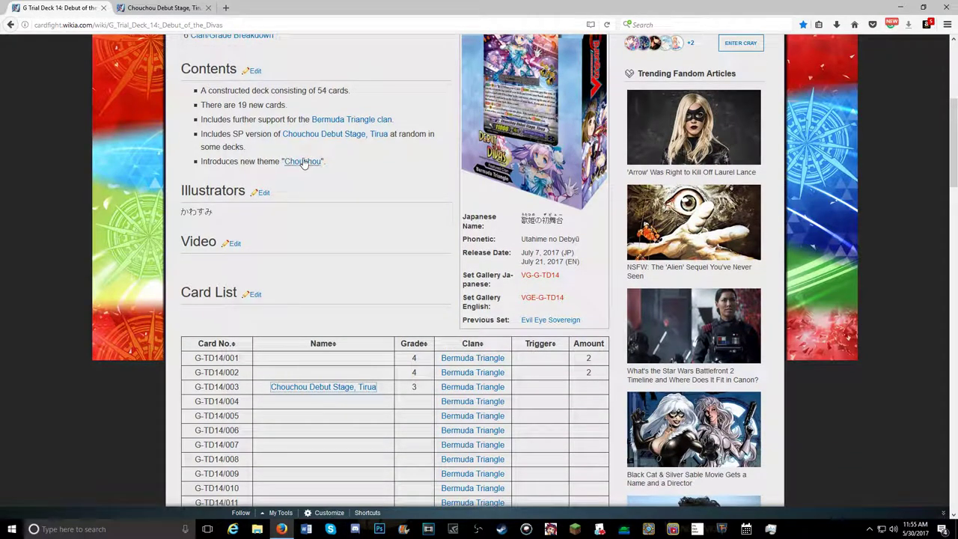
left_click(303, 161)
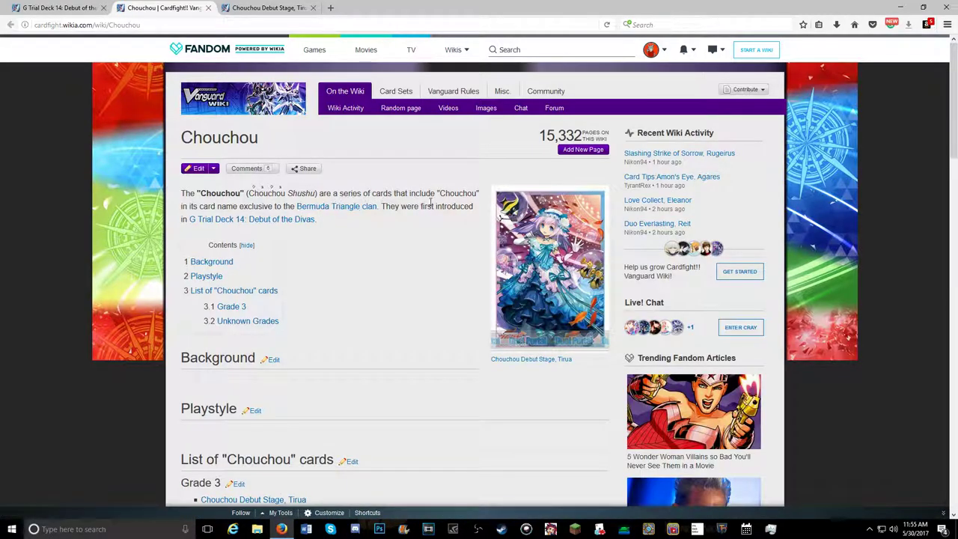
scroll("down", 3)
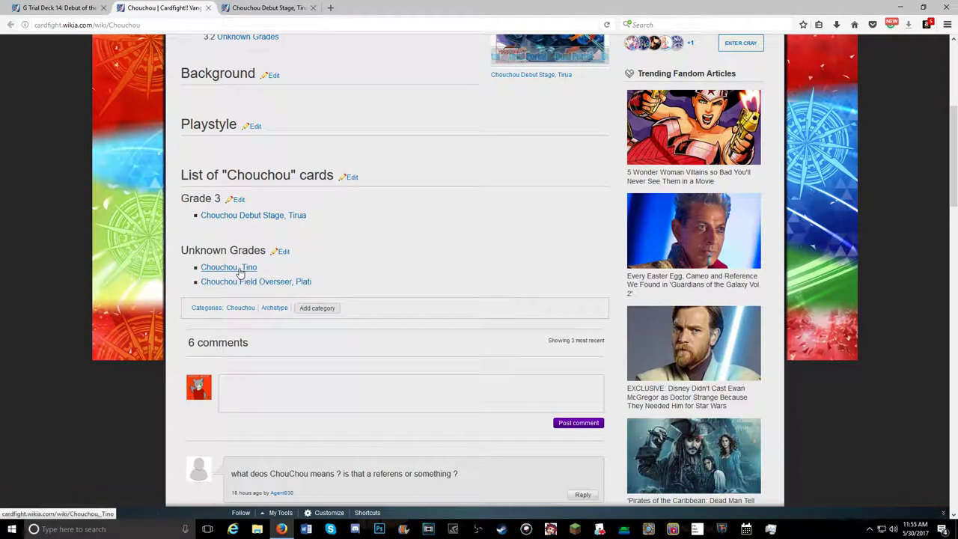
mouse_move(241, 278)
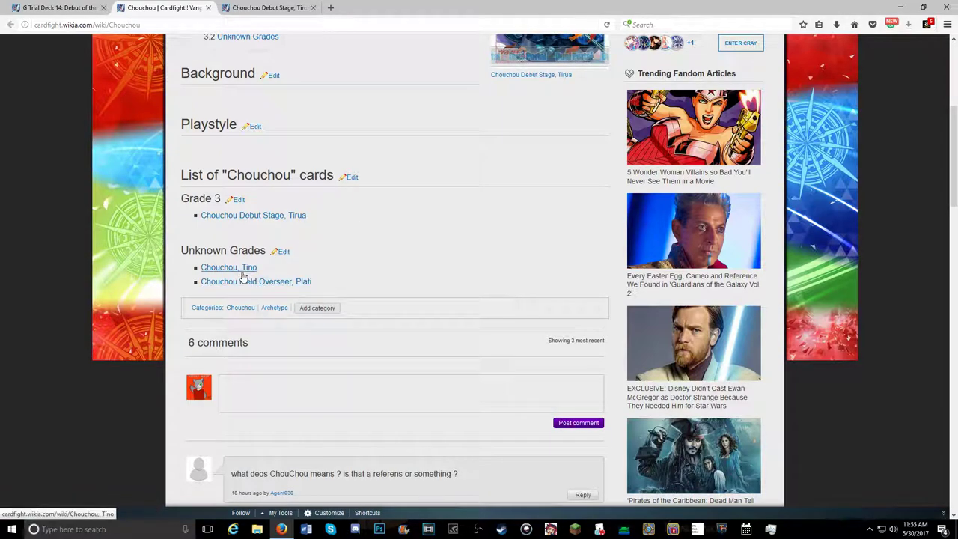
left_click(228, 267)
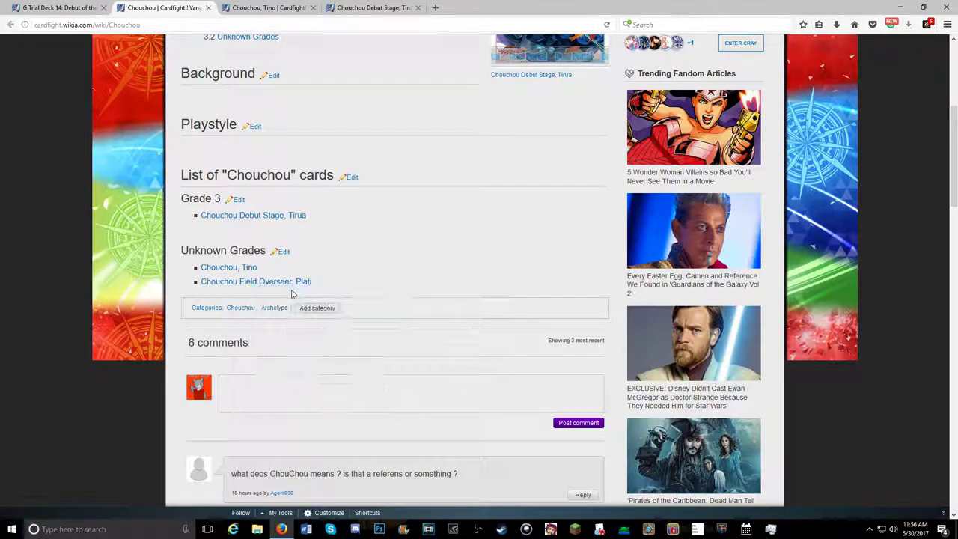
Open Chouchou Field Overseer, Plati in its own tab, then return to the Chouchou page's top.
left_click(256, 281)
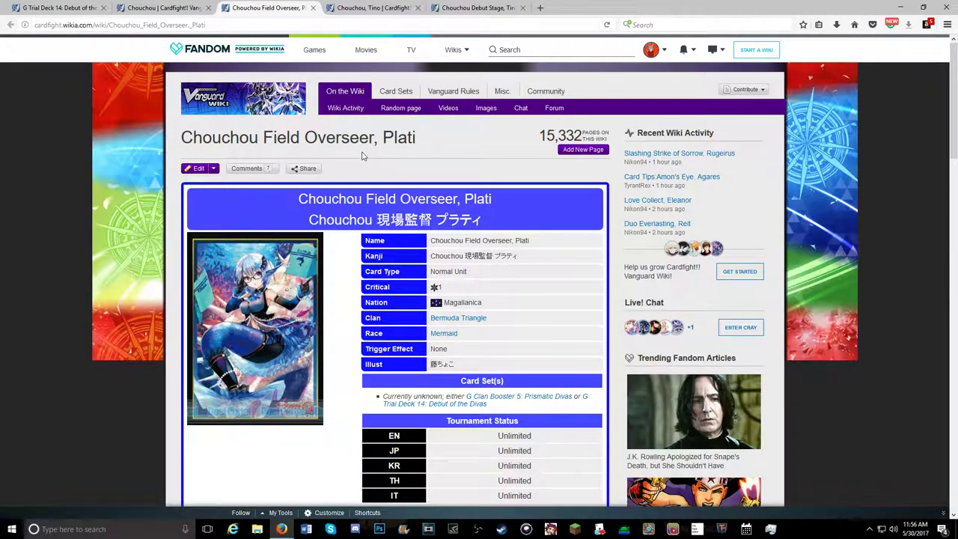
mouse_move(343, 144)
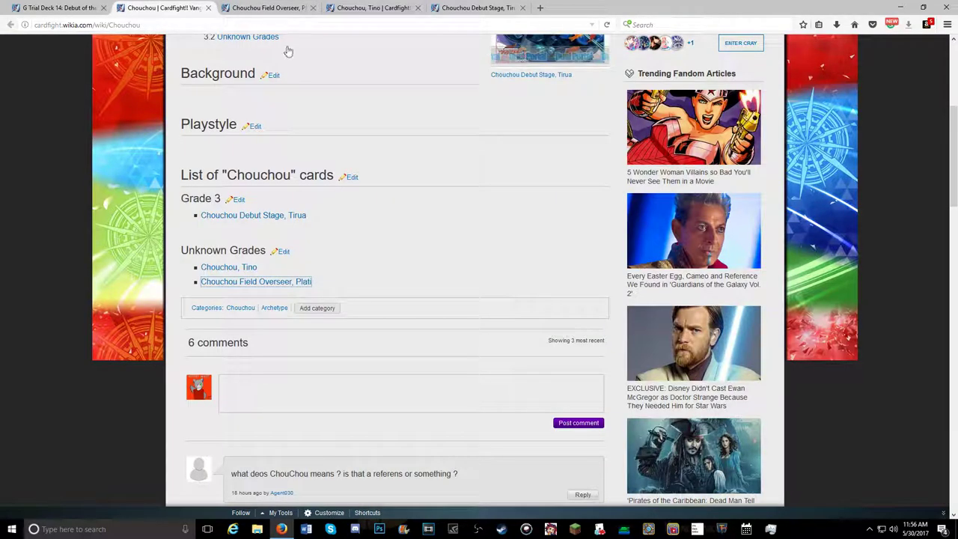
mouse_move(403, 163)
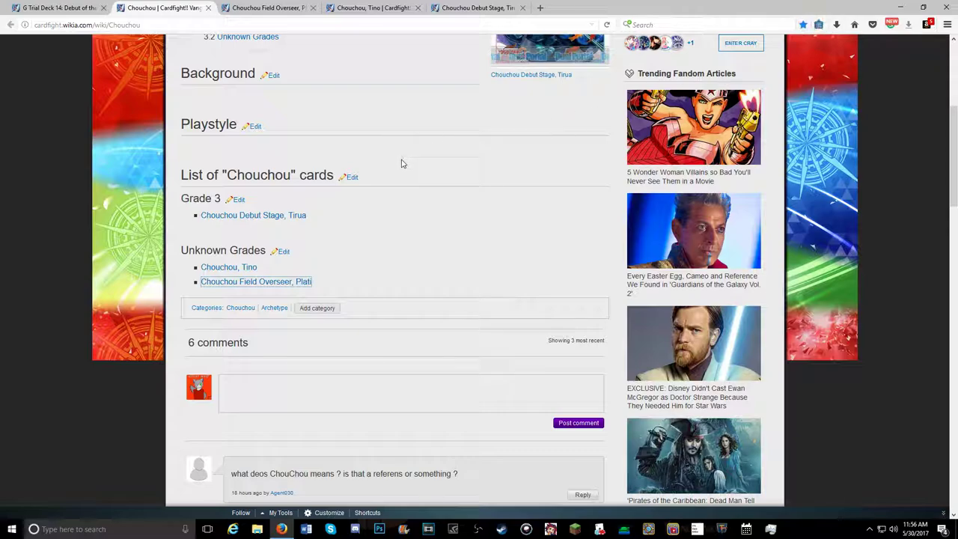
left_click(803, 24)
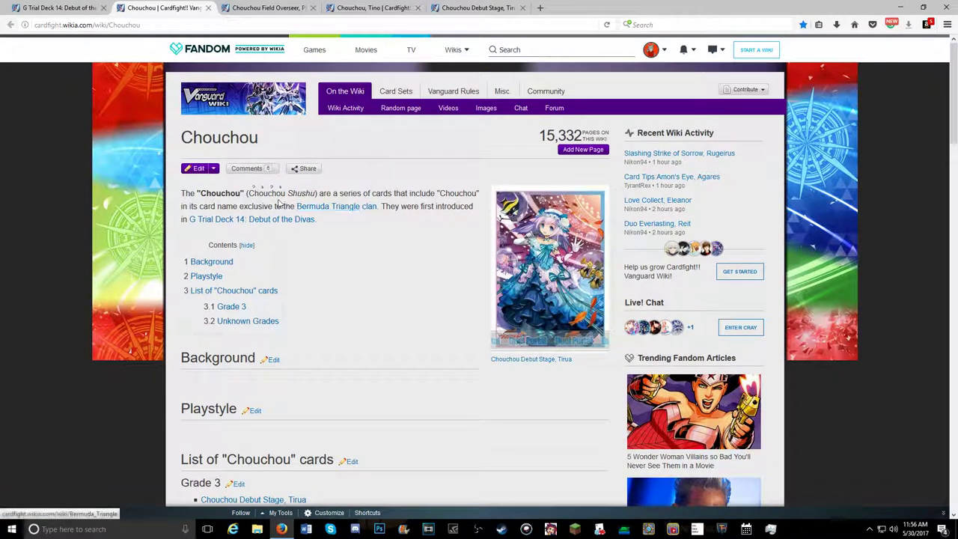
mouse_move(257, 219)
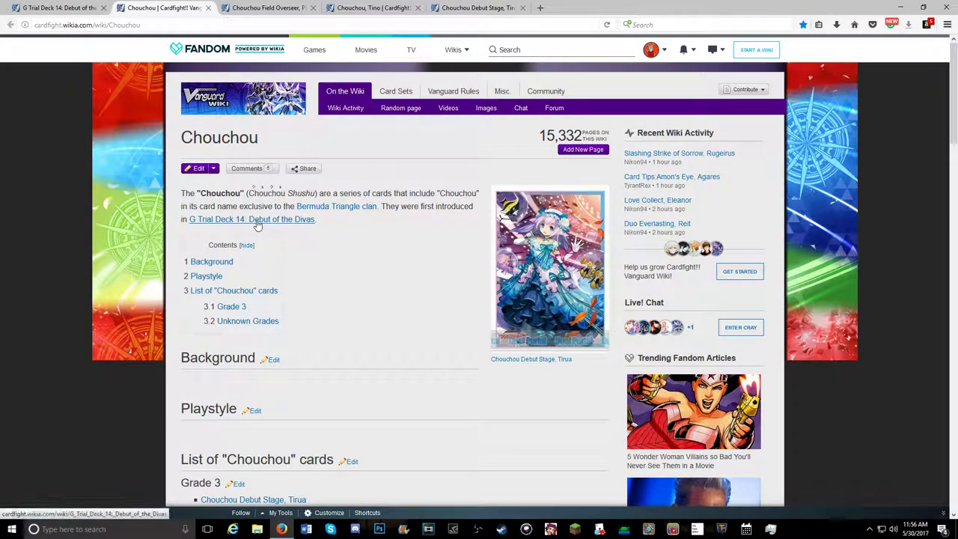
scroll("down", 3)
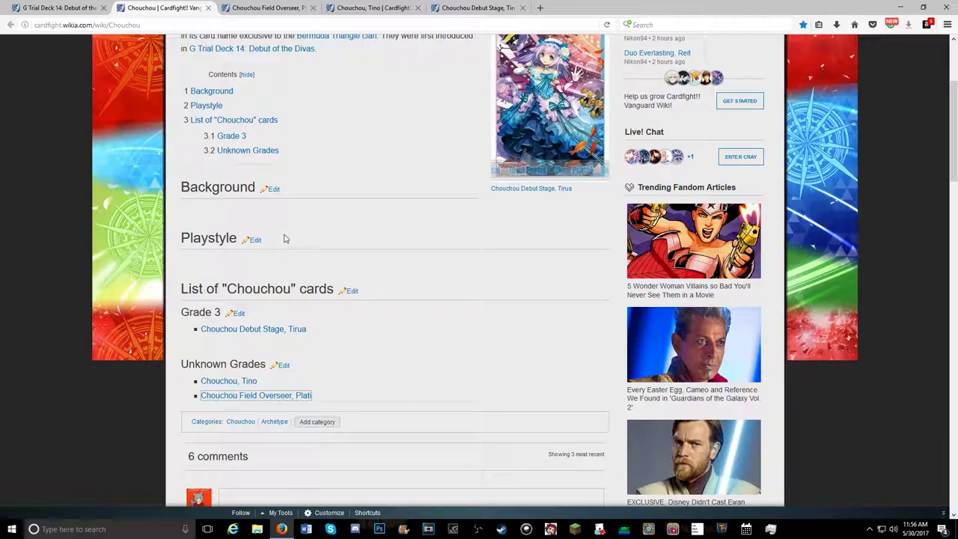
scroll("up", 3)
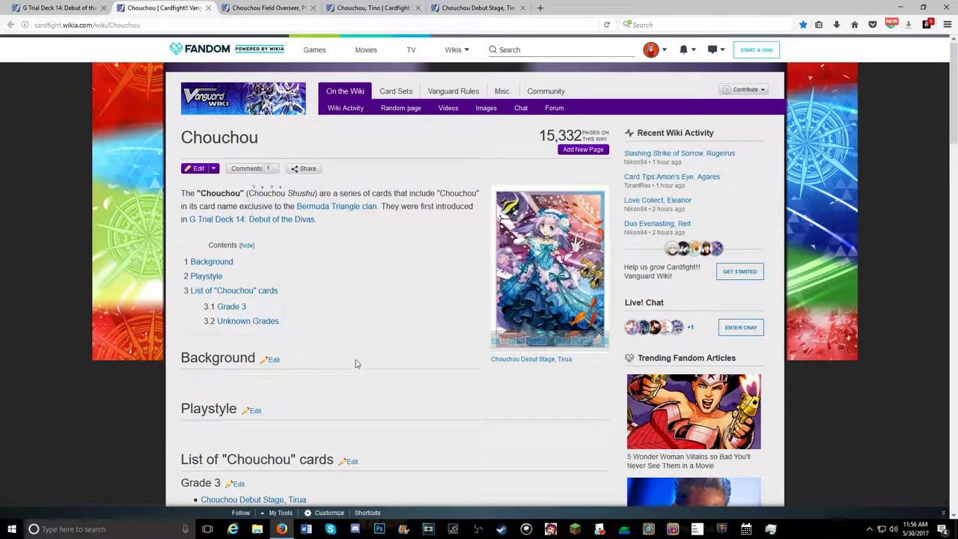
mouse_move(278, 250)
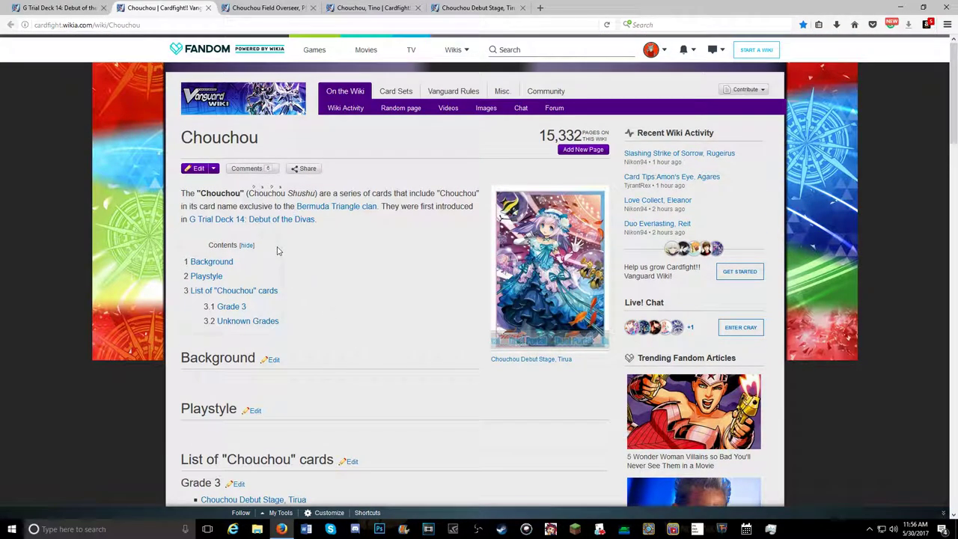
mouse_move(230, 67)
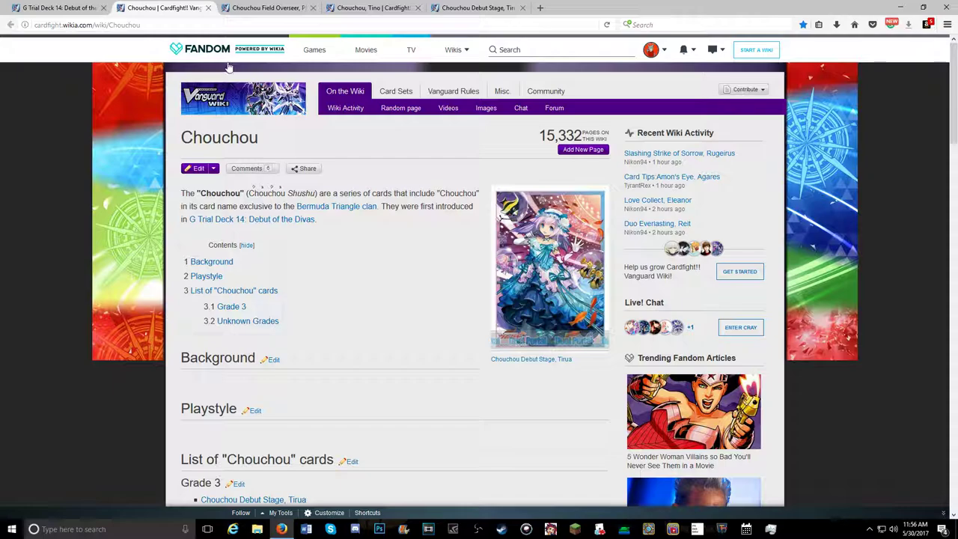
Switch to the G Trial Deck 14 tab and scroll through its 19-card list.
left_click(57, 7)
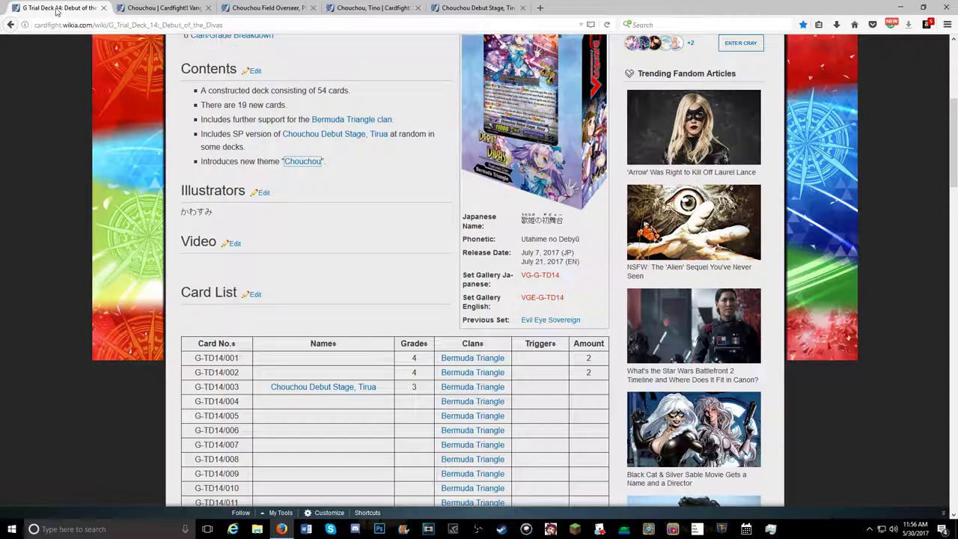
mouse_move(61, 50)
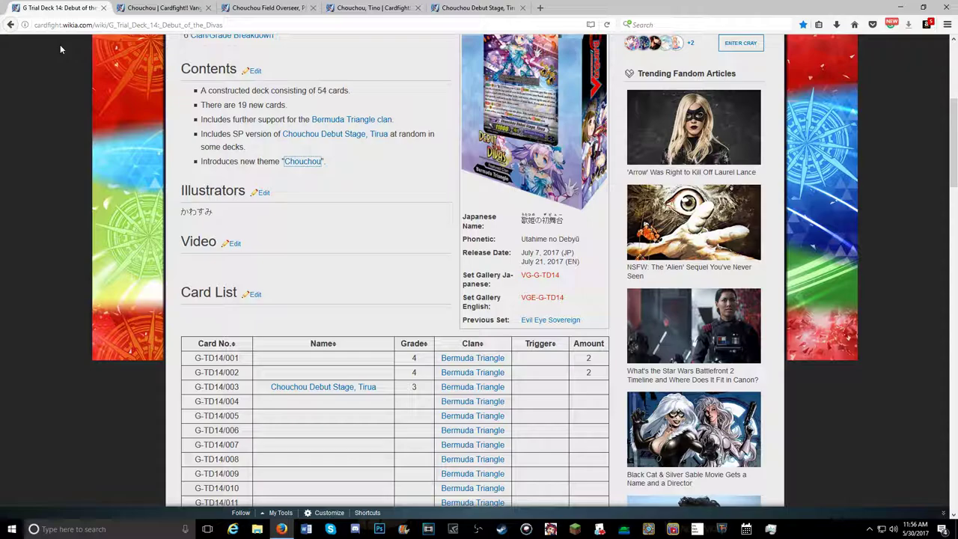
scroll("down", 3)
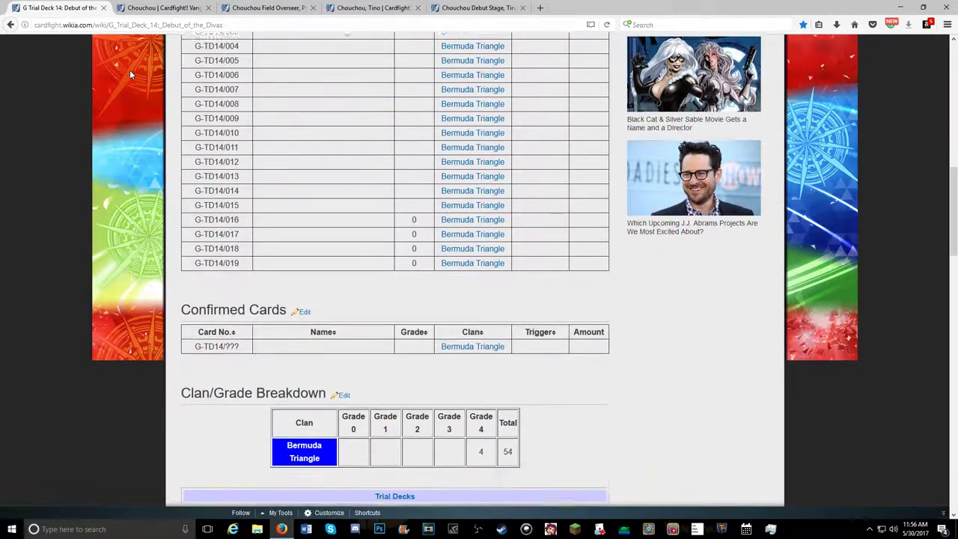
scroll("up", 3)
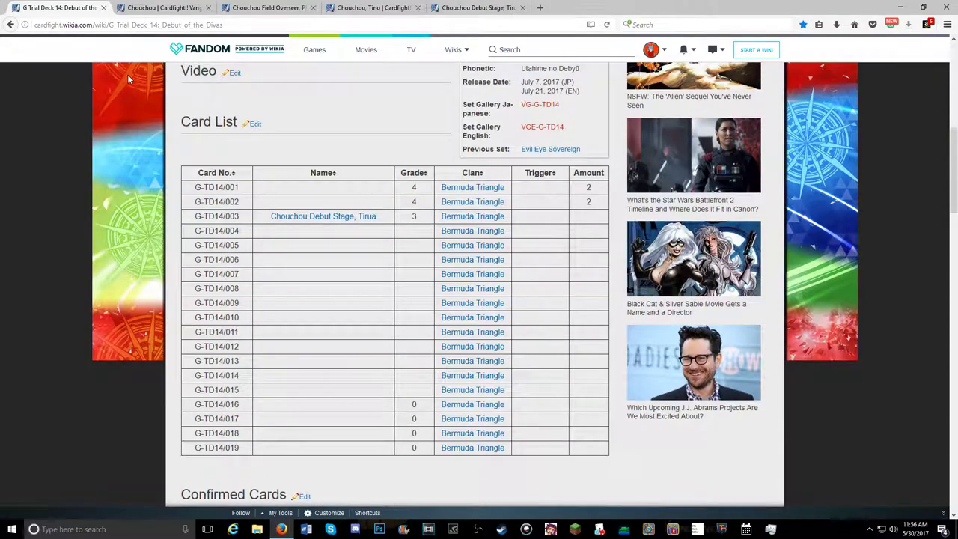